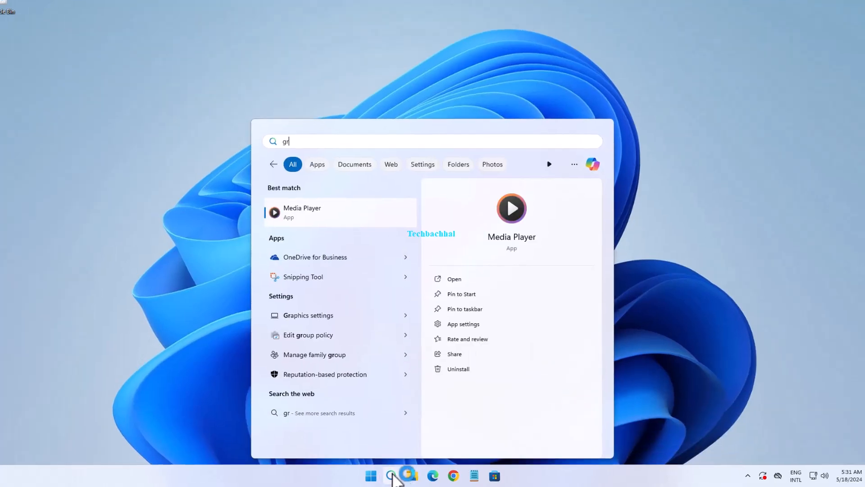
- Search Windows for 'group policy' and launch Edit group policy
type("uo")
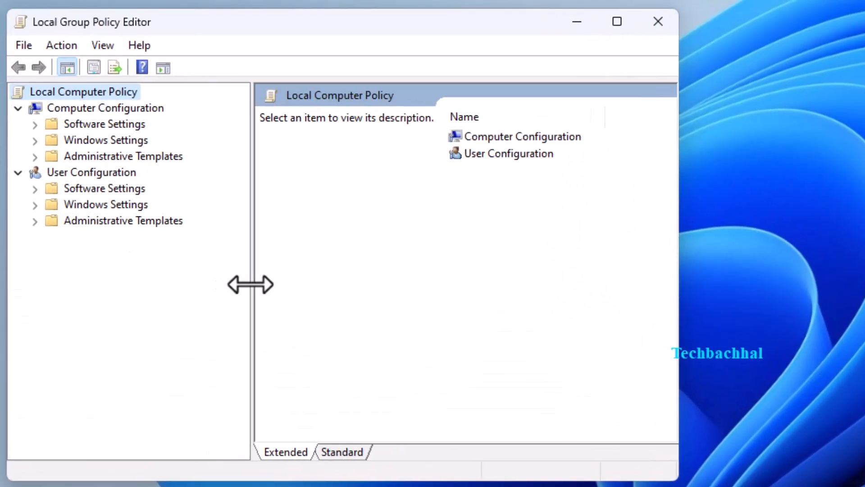
mouse_move(44, 232)
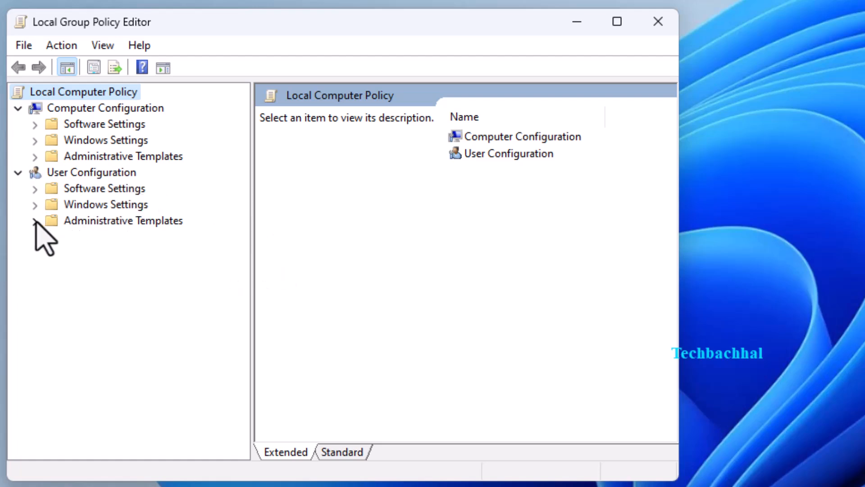
- Expand User Configuration > Administrative Templates and select Start Menu and Taskbar
left_click(34, 220)
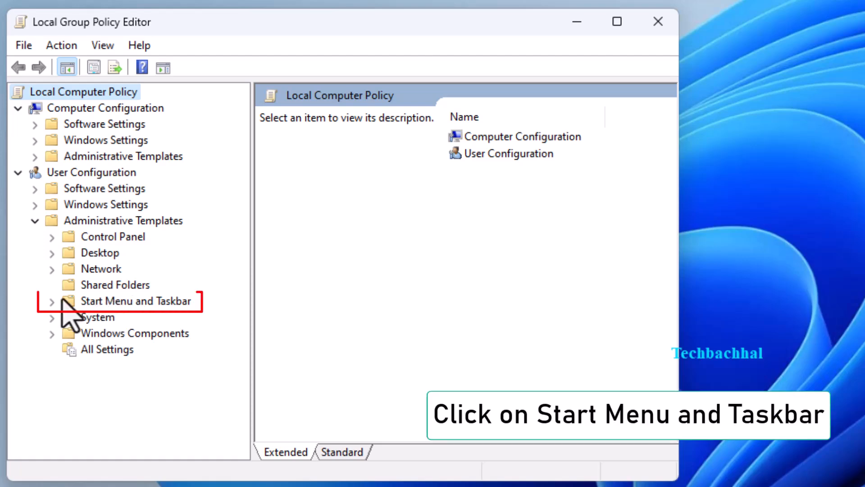
left_click(135, 300)
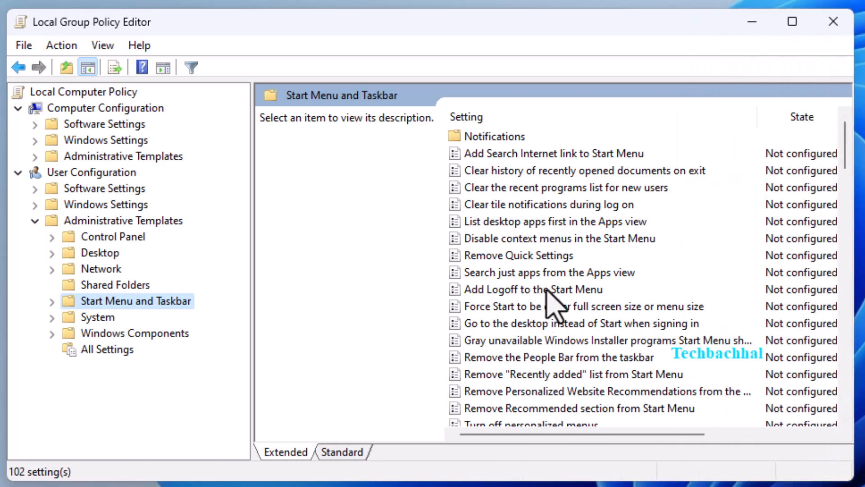
- Scroll to the 'Remove and prevent access to the Shut Down, Restart, Sleep, and Hibernate commands' policy
scroll("down", 3)
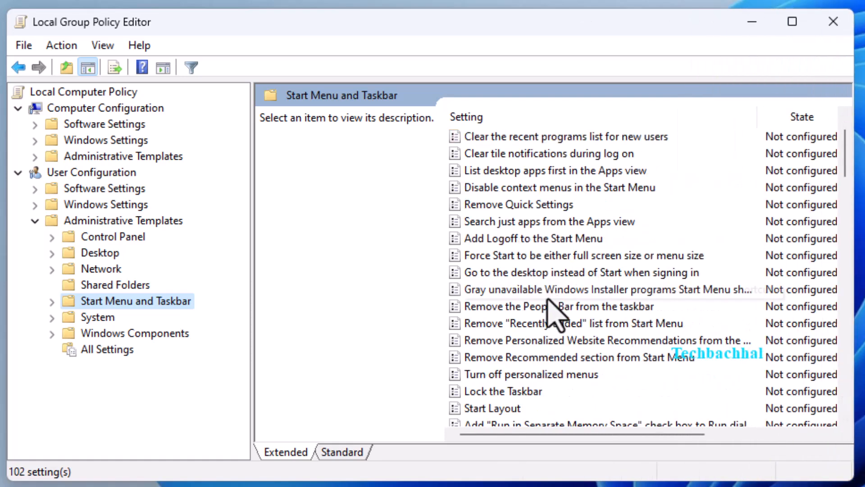
scroll("down", 3)
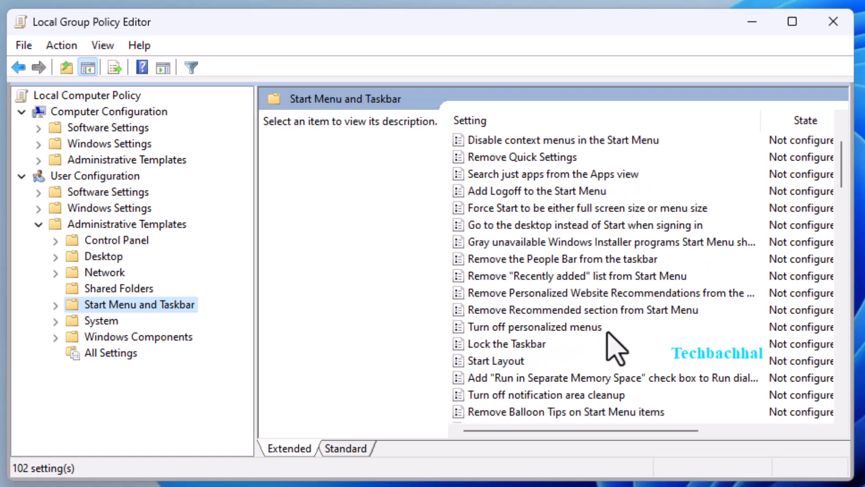
scroll("down", 3)
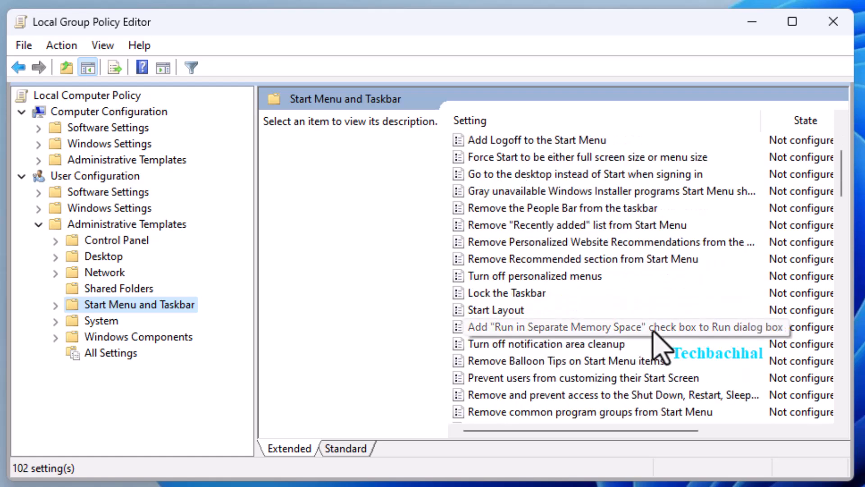
scroll("down", 3)
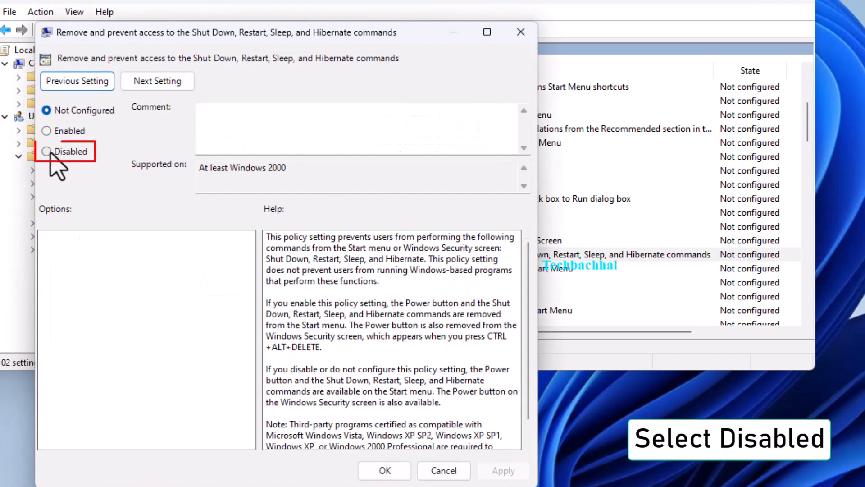
- Set the shutdown-commands removal policy to Disabled, apply and confirm with OK
left_click(46, 151)
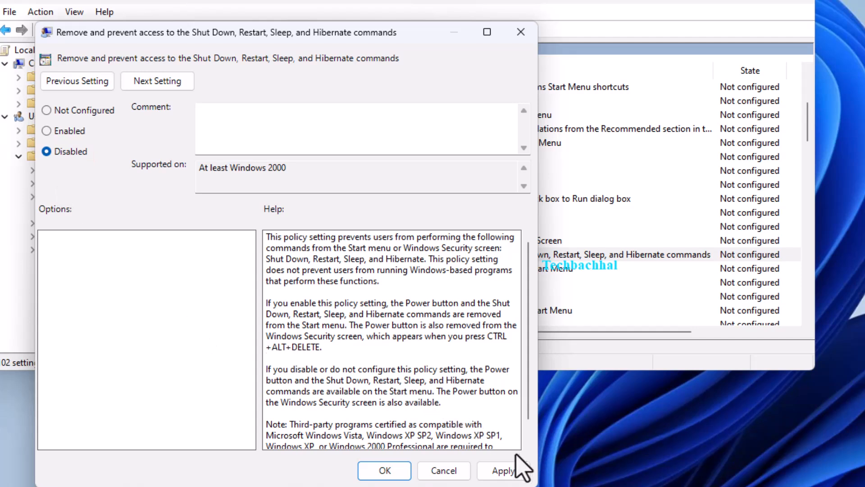
left_click(501, 470)
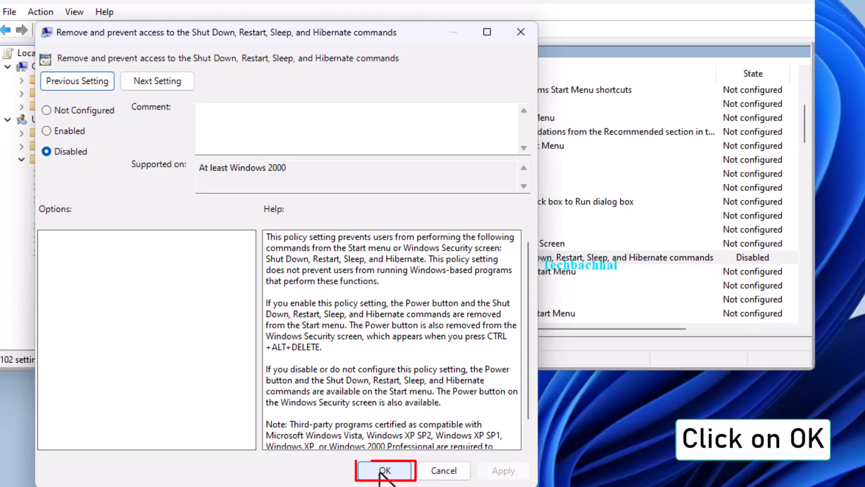
left_click(384, 470)
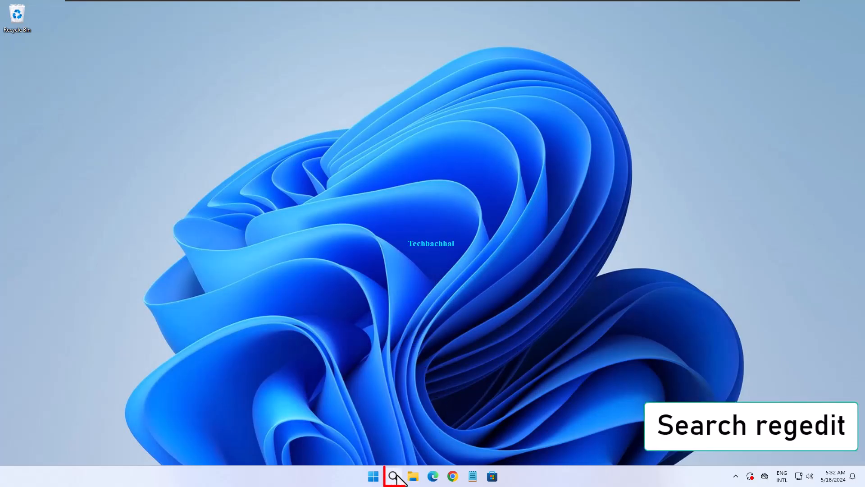
- Run regedit as administrator from Search and approve the User Account Control prompt
left_click(394, 476)
type("re")
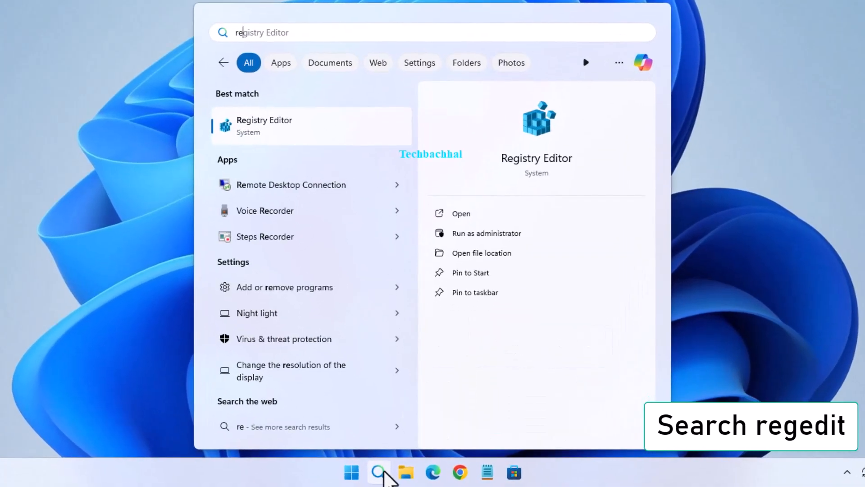
mouse_move(538, 253)
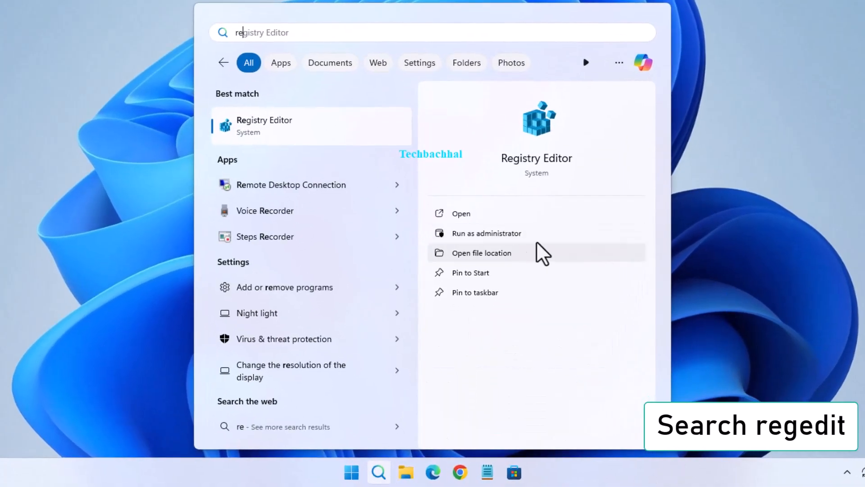
left_click(486, 233)
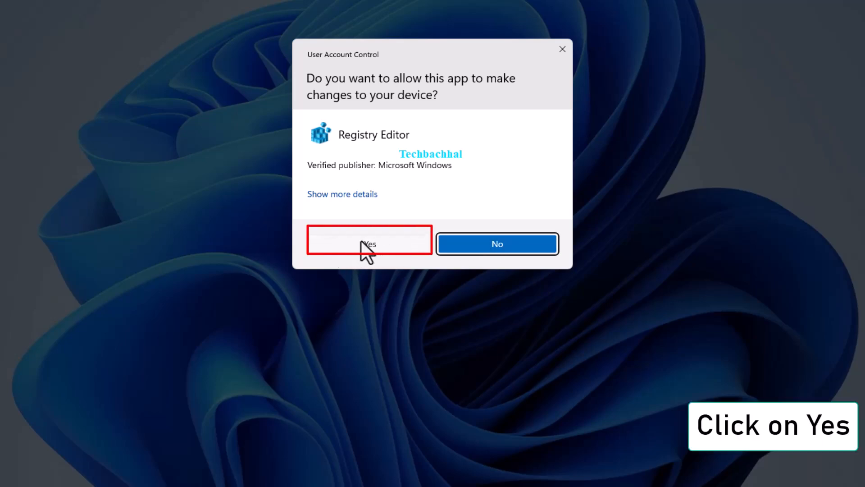
left_click(369, 243)
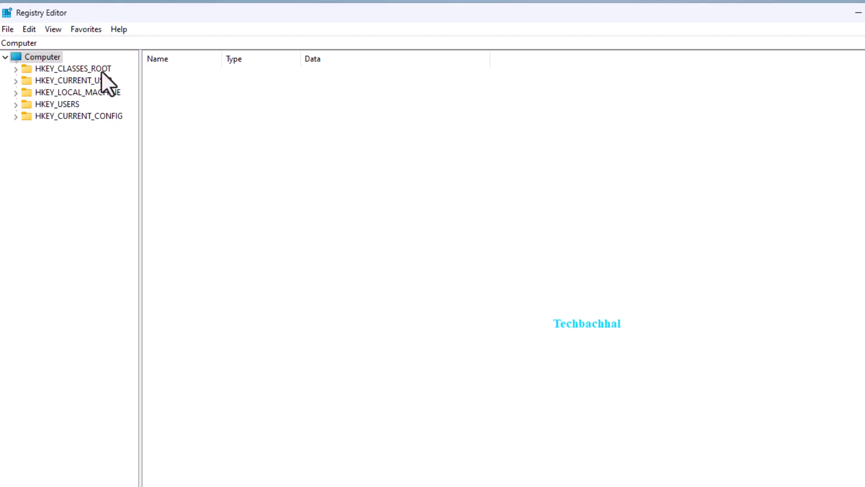
- Expand HKEY_LOCAL_MACHINE > SOFTWARE > Microsoft and scroll through its subkeys
left_click(76, 92)
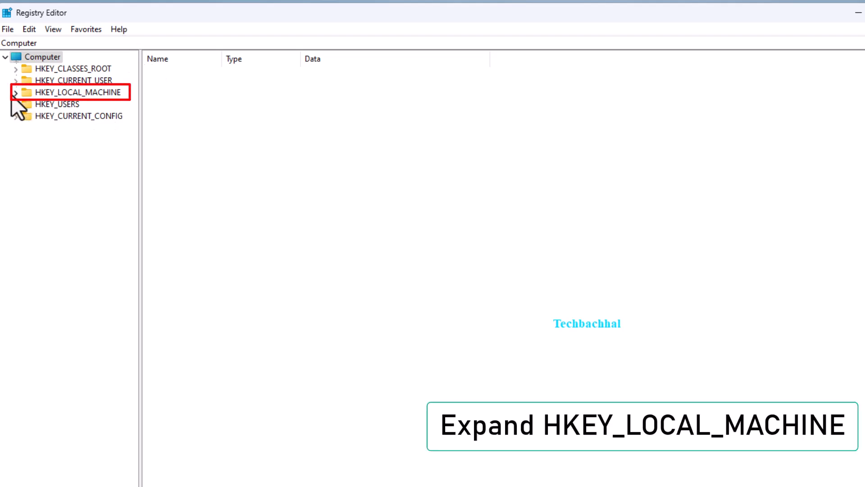
left_click(17, 91)
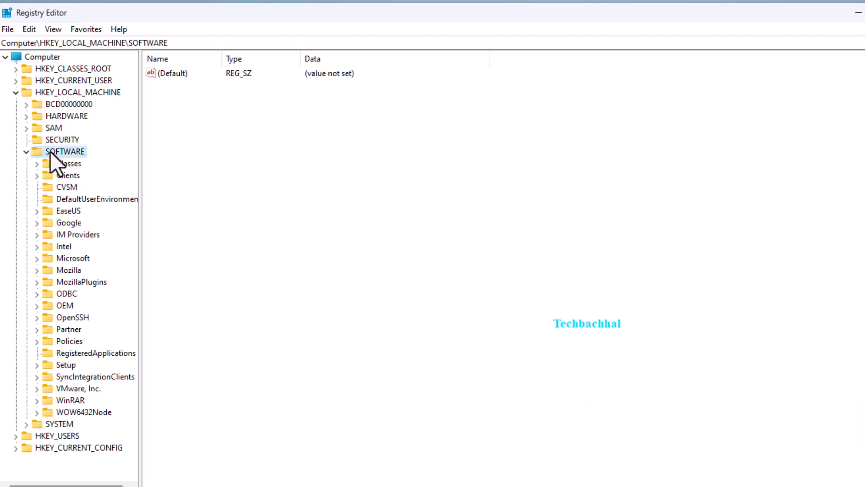
left_click(72, 259)
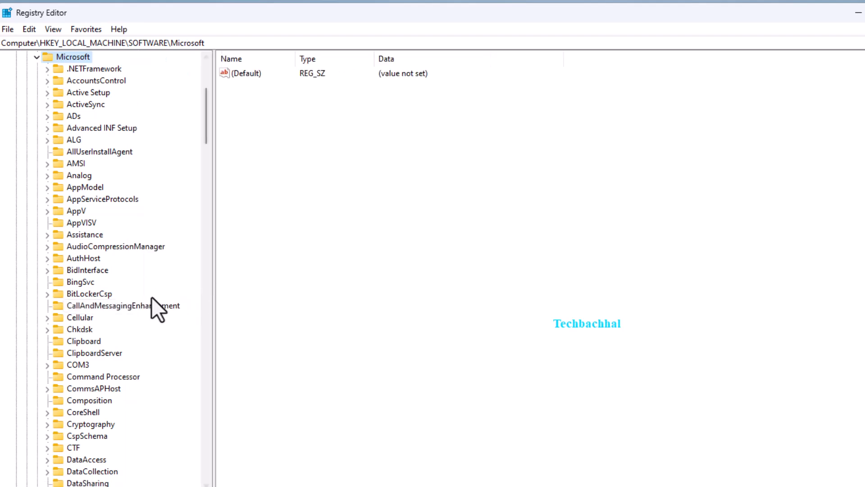
scroll("down", 3)
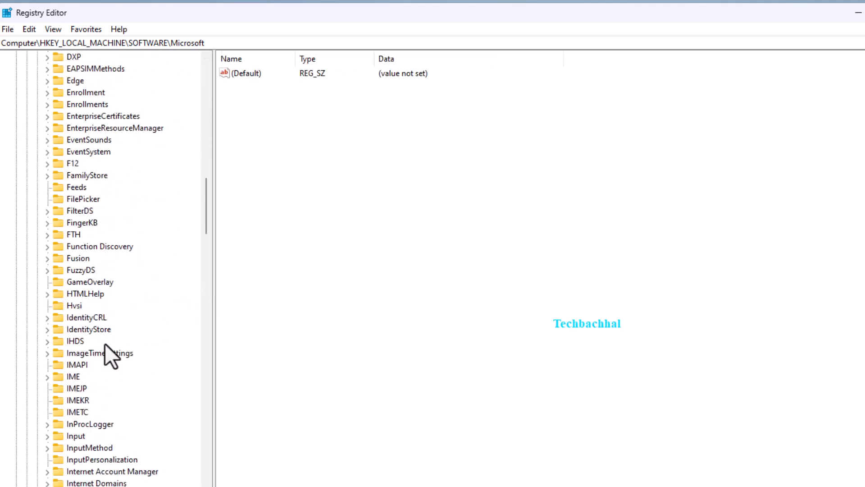
scroll("down", 3)
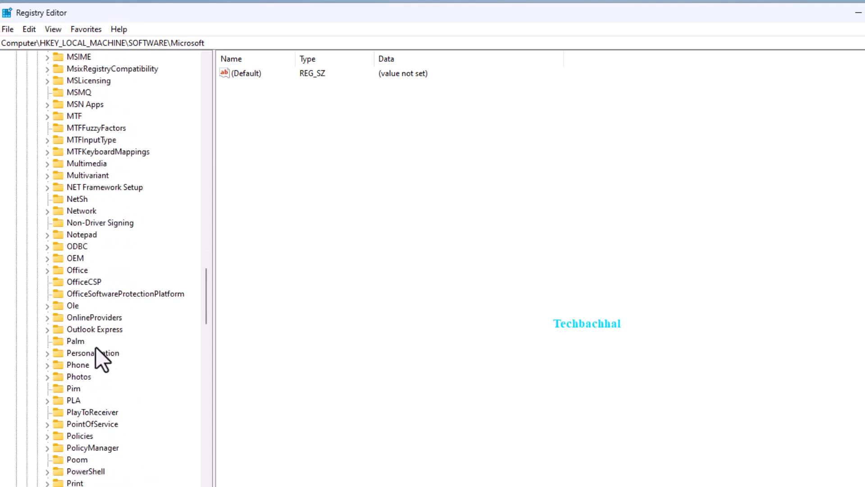
scroll("down", 3)
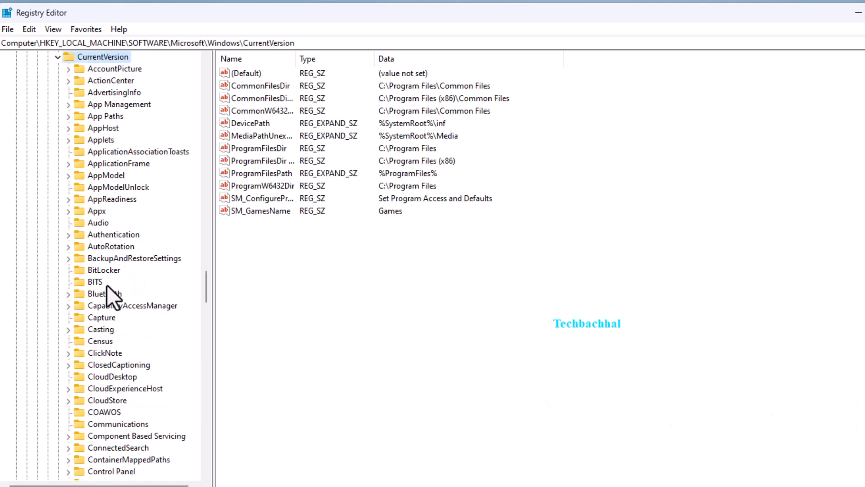
mouse_move(78, 251)
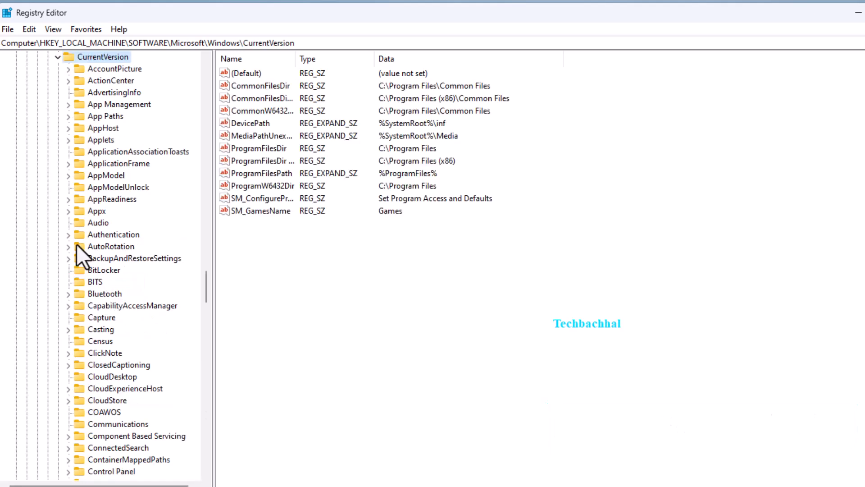
- Scroll the CurrentVersion subkeys down until the Policies key is visible
scroll("down", 3)
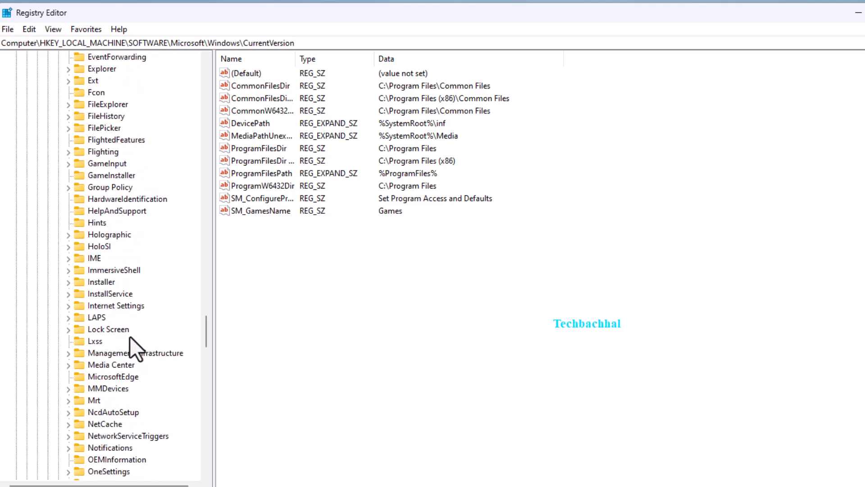
scroll("down", 3)
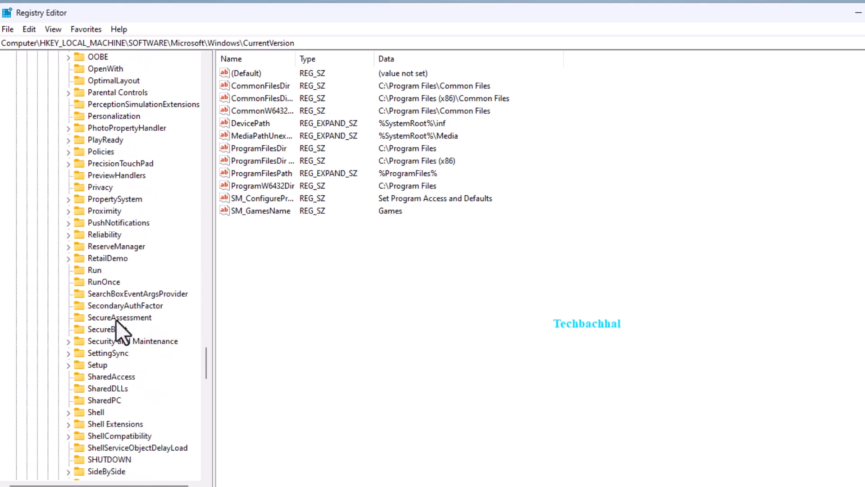
scroll("down", 3)
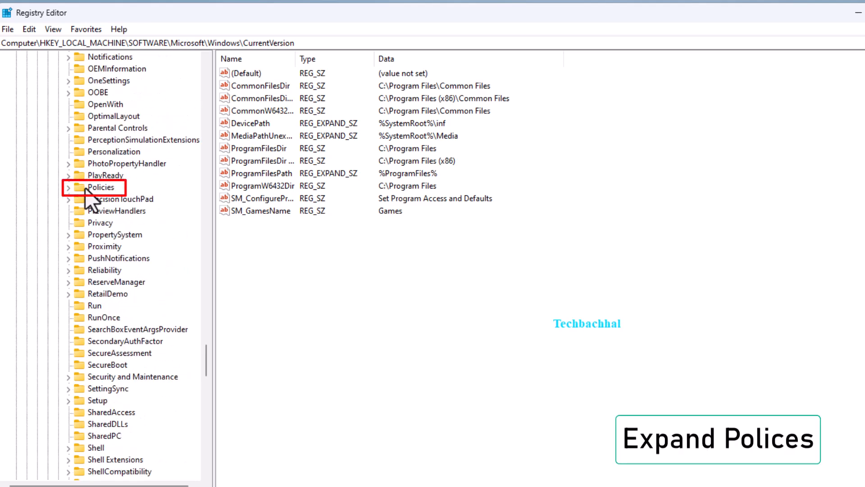
- Expand Policies and select its System subkey to list values like EnableLUA
left_click(101, 187)
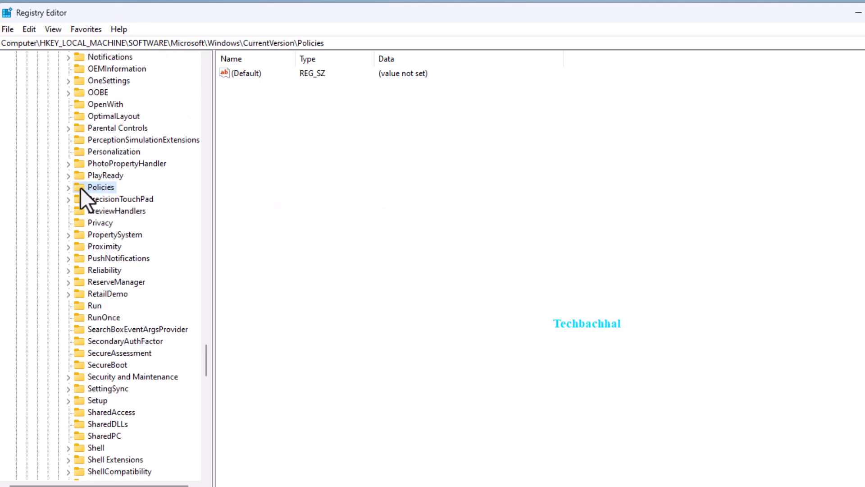
left_click(69, 187)
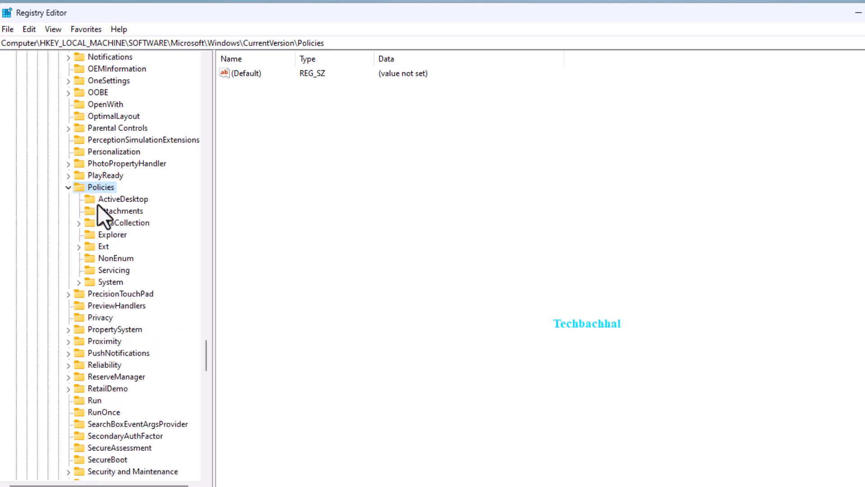
mouse_move(110, 240)
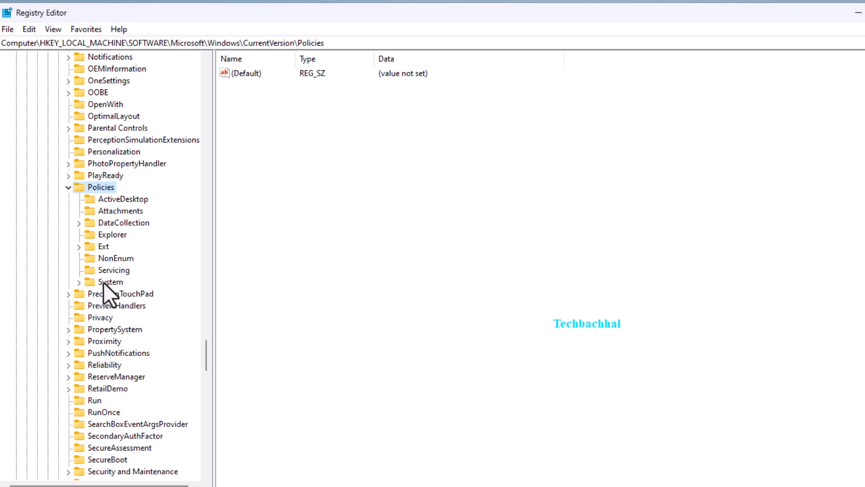
left_click(79, 282)
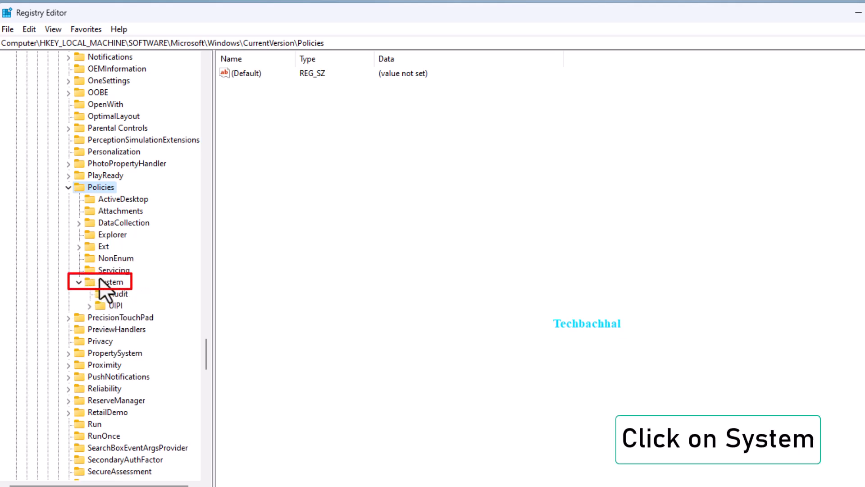
left_click(112, 281)
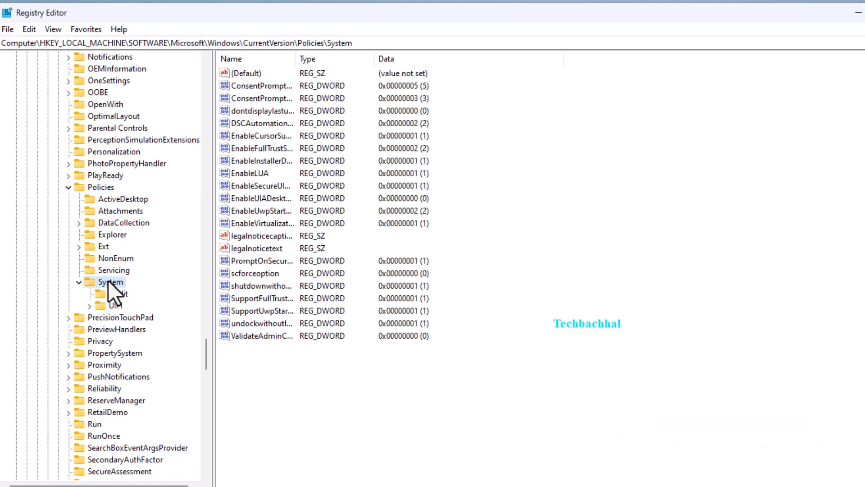
mouse_move(292, 378)
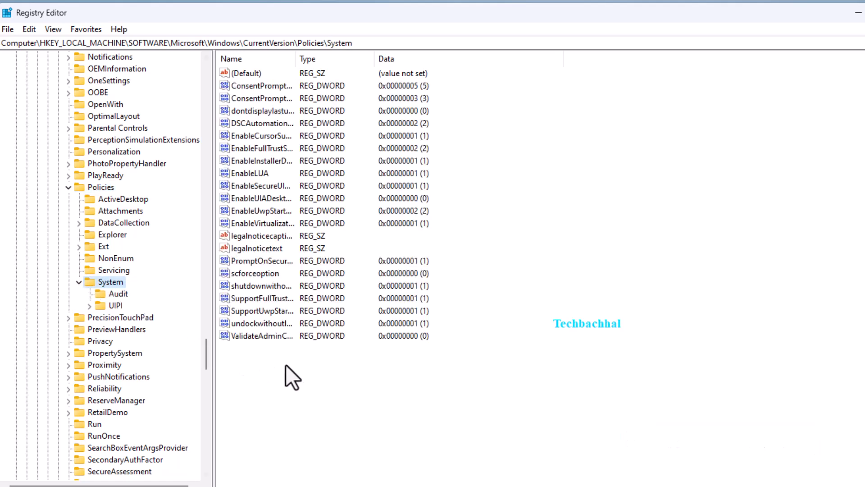
- Try adding DWORD 'shutdownwithoutlogon', dismiss the already-exists error, and widen the Name column
right_click(293, 376)
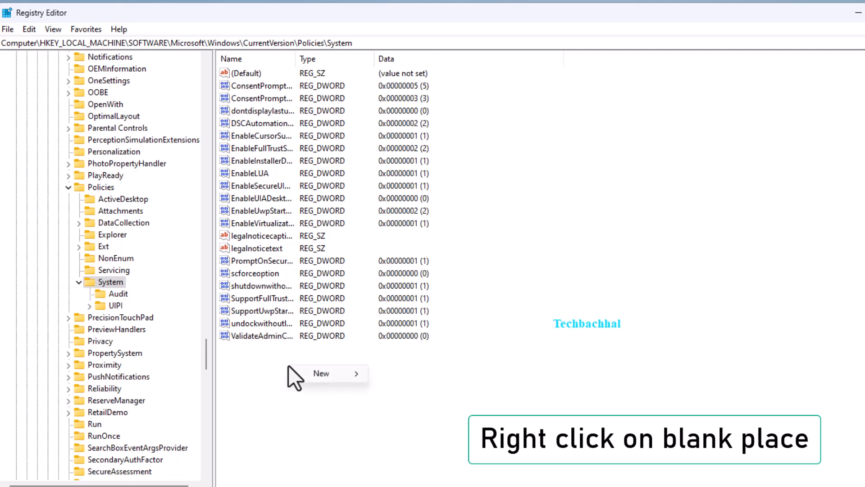
left_click(320, 373)
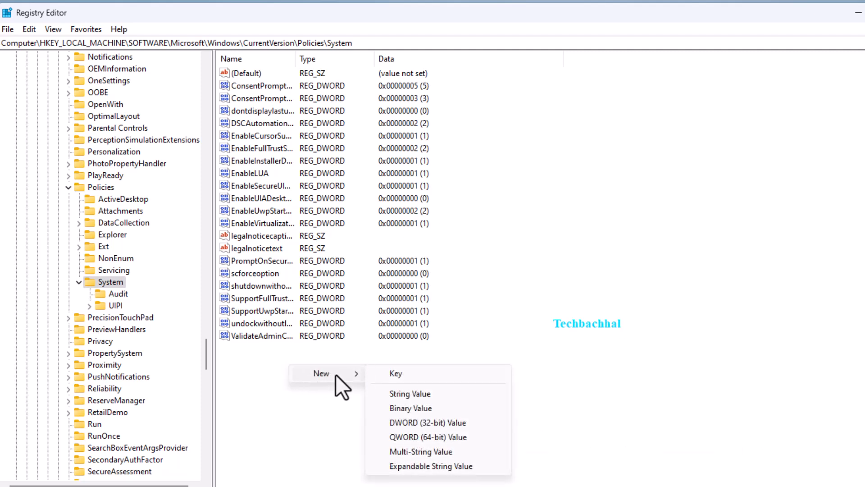
mouse_move(410, 381)
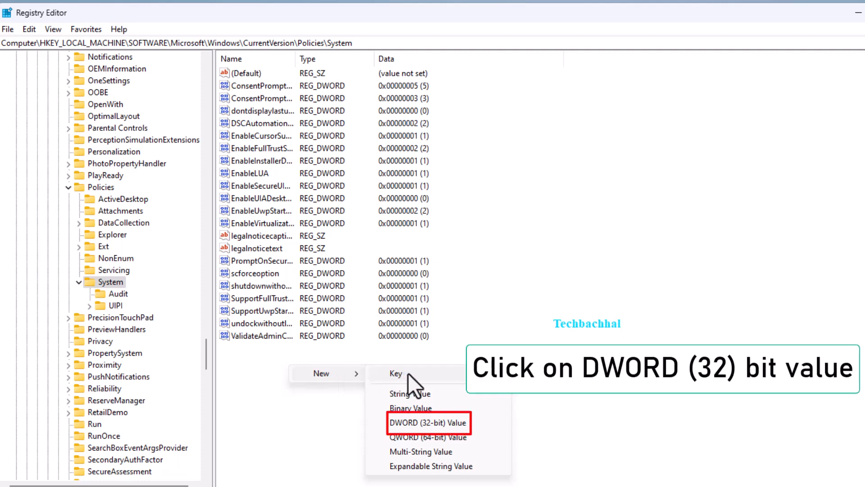
left_click(429, 422)
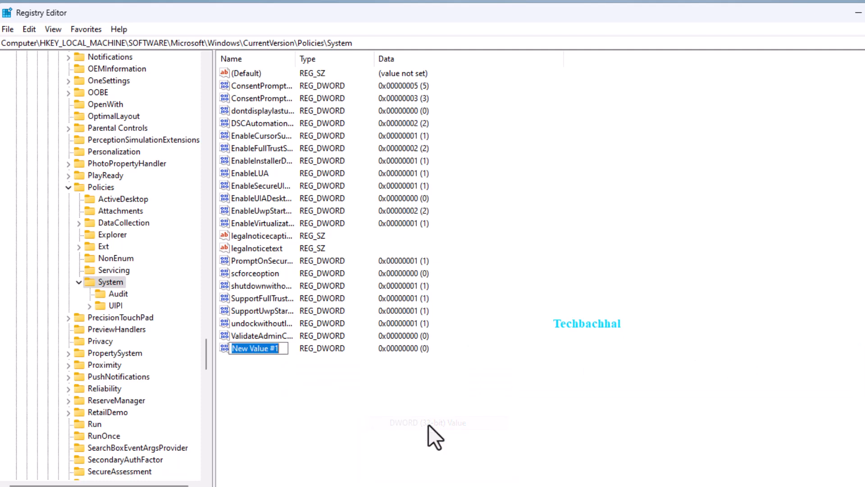
type("shutdownwithoutlogon")
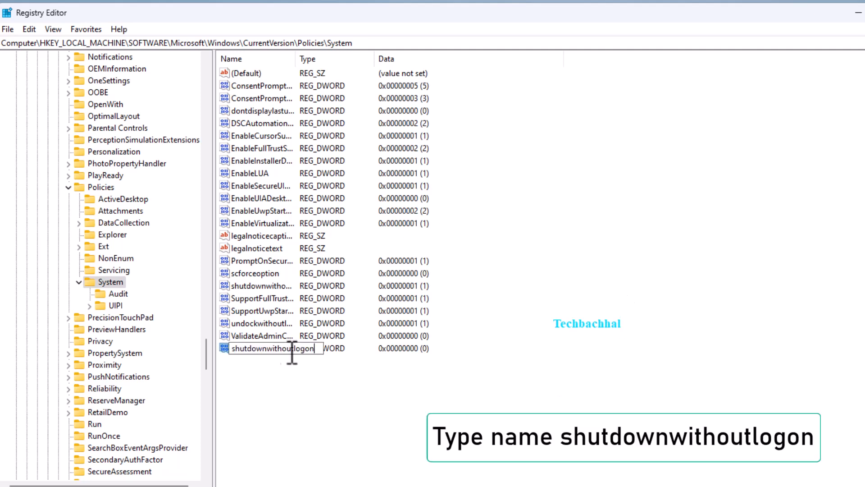
mouse_move(354, 398)
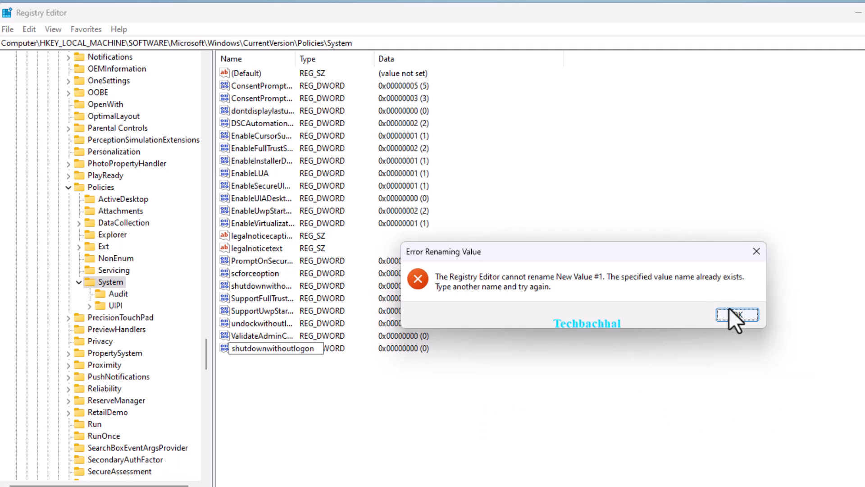
left_click(737, 315)
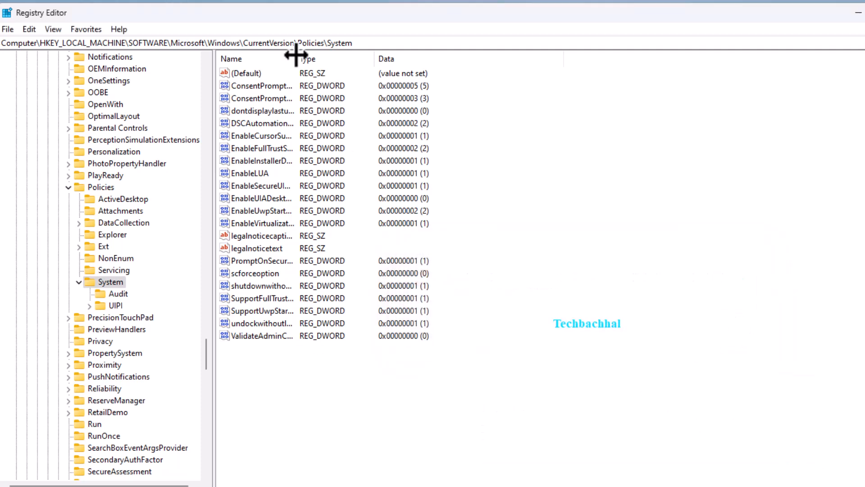
left_click_drag(297, 58, 359, 58)
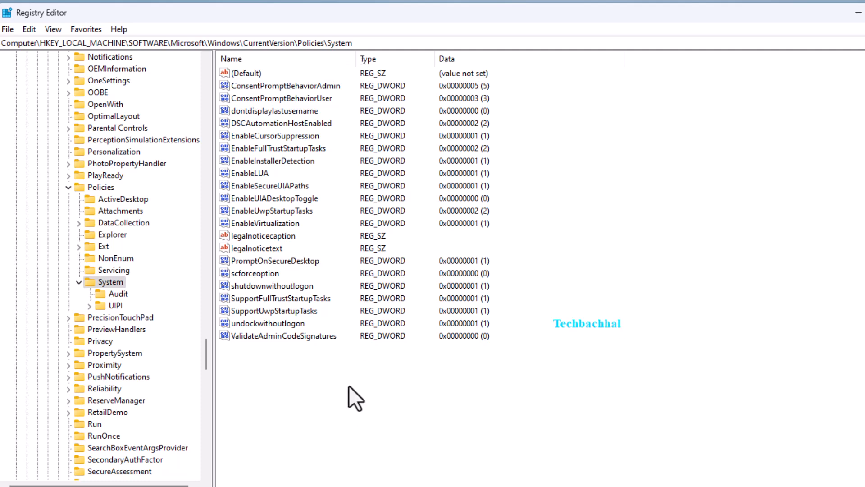
mouse_move(270, 290)
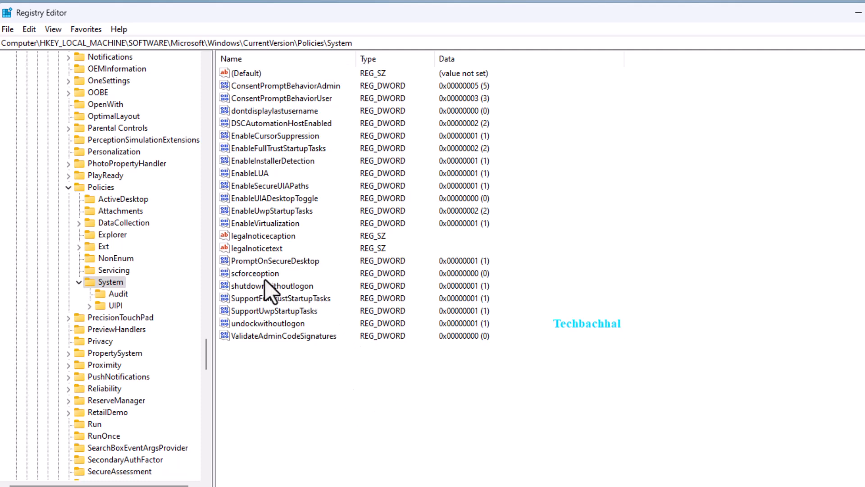
double_click(272, 286)
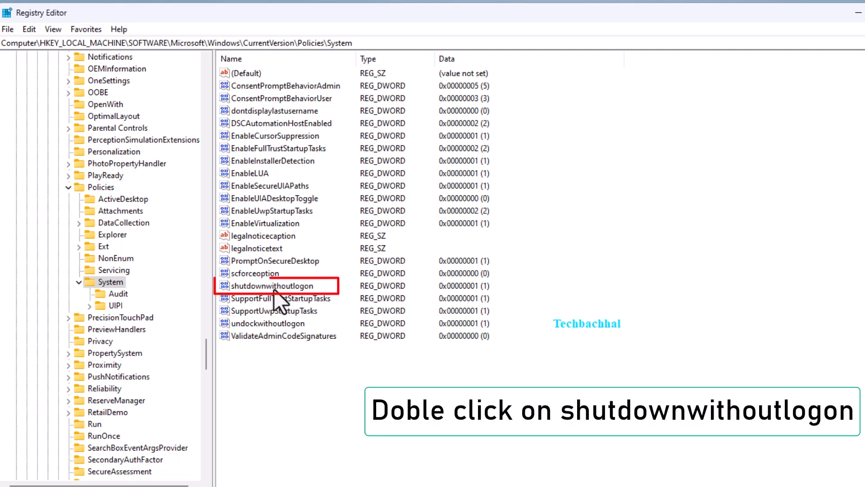
double_click(273, 285)
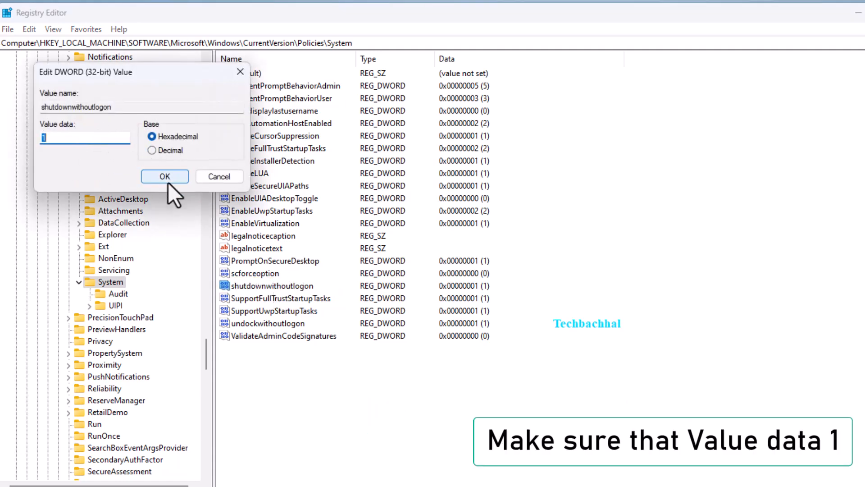
left_click(165, 176)
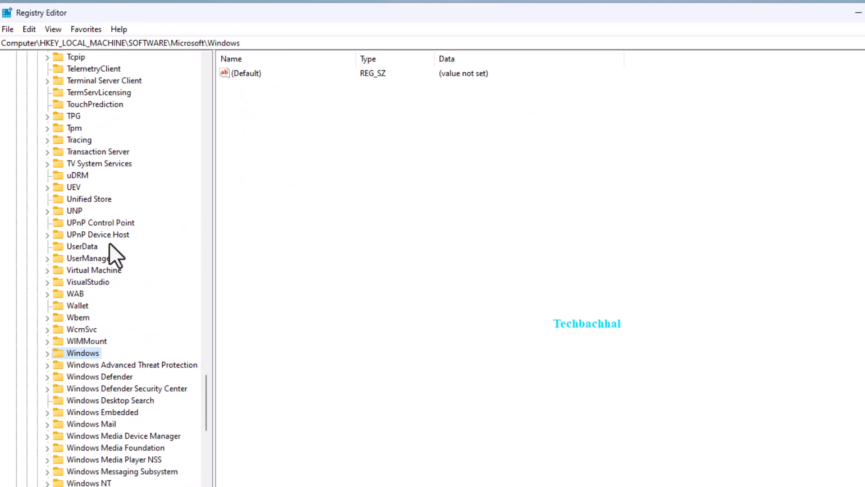
- Collapse HKEY_LOCAL_MACHINE and Computer, then open the Start button's right-click menu
scroll("up", 3)
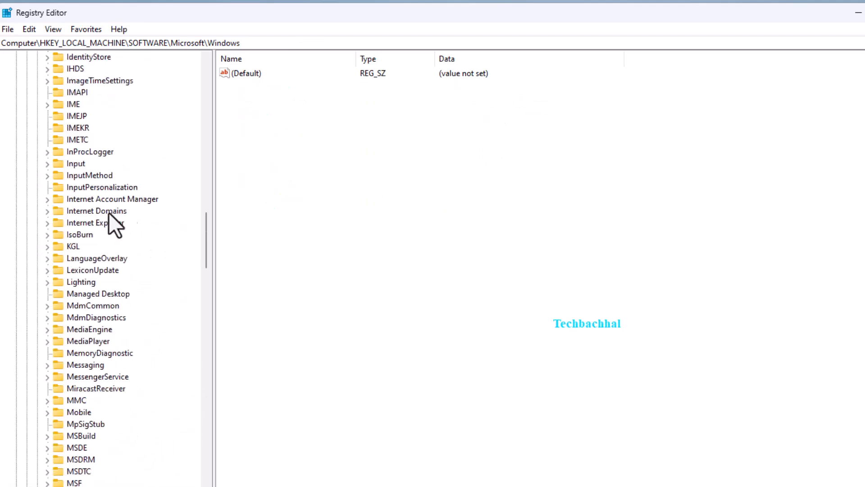
scroll("up", 3)
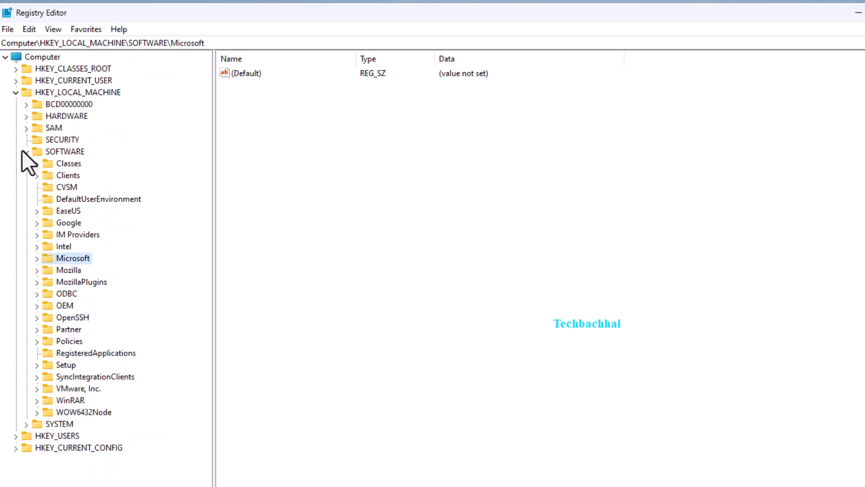
left_click(15, 92)
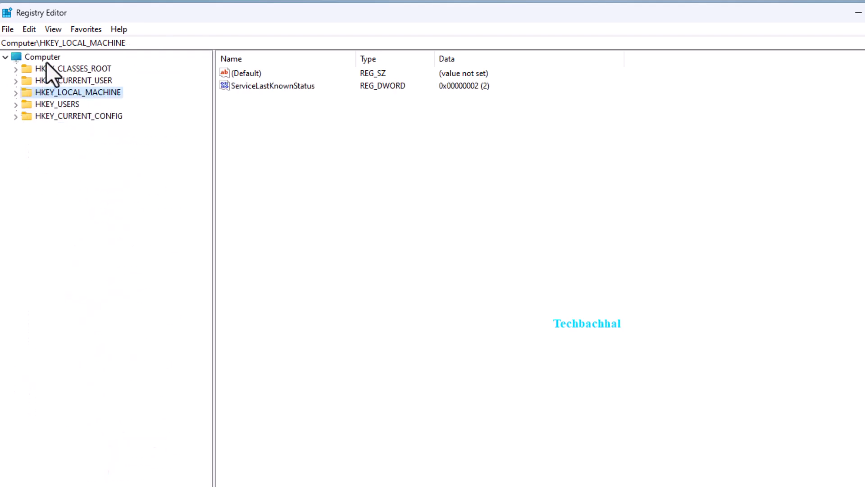
left_click(42, 56)
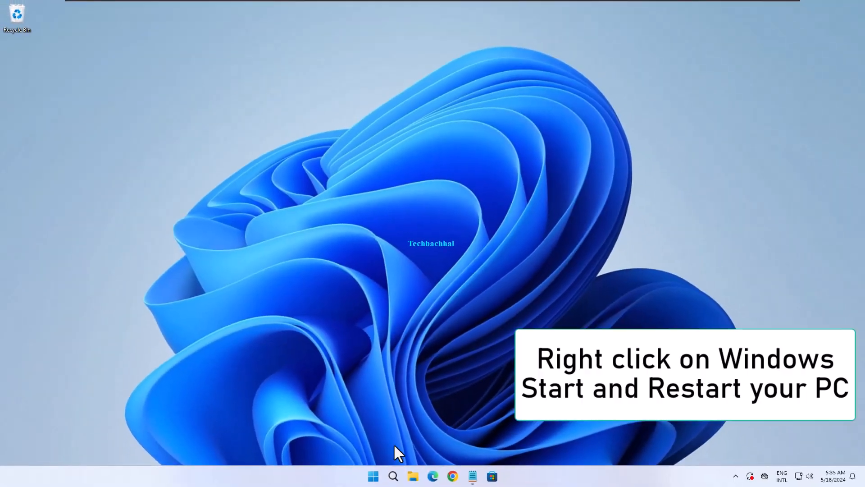
right_click(373, 476)
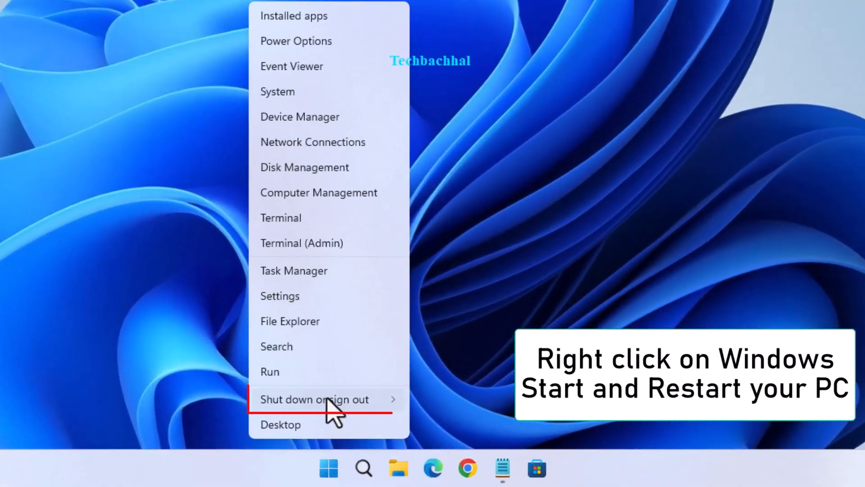